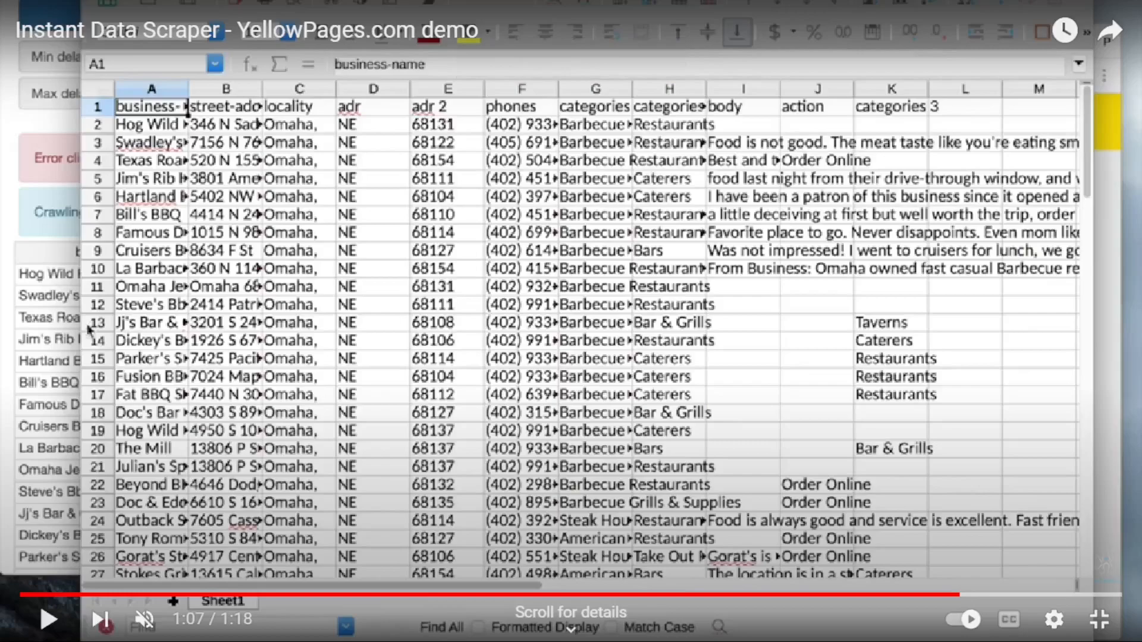
# Browse the Google Maps scraper results and land on John E's B2B leads with email gig.
pyautogui.click(459, 14)
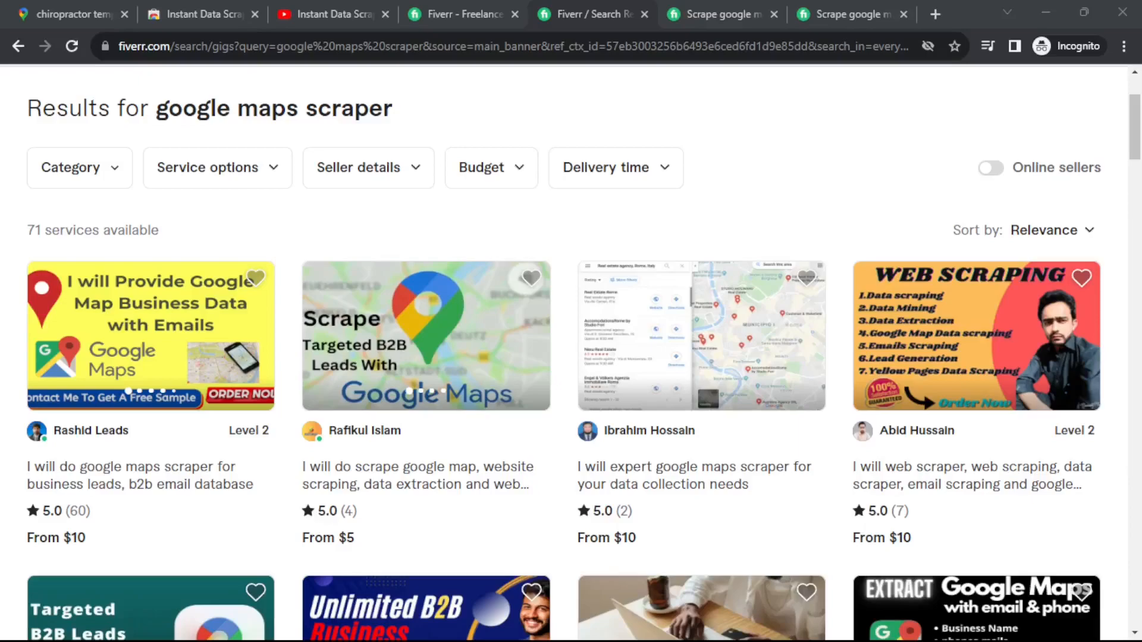
pyautogui.moveTo(1128, 133)
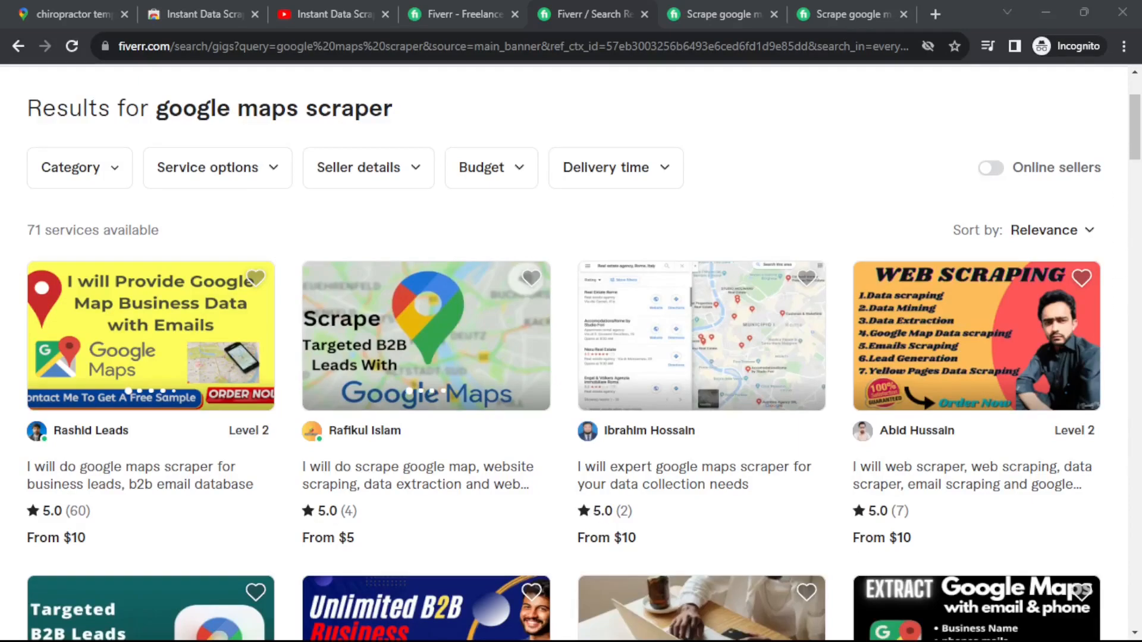
pyautogui.scroll(-3)
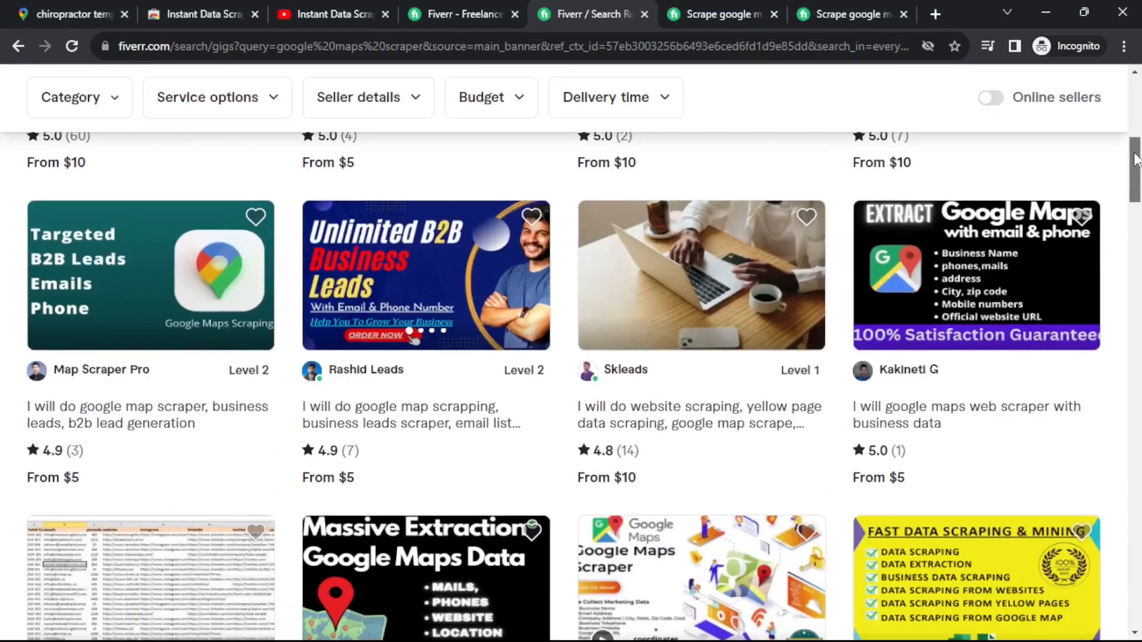
pyautogui.scroll(-3)
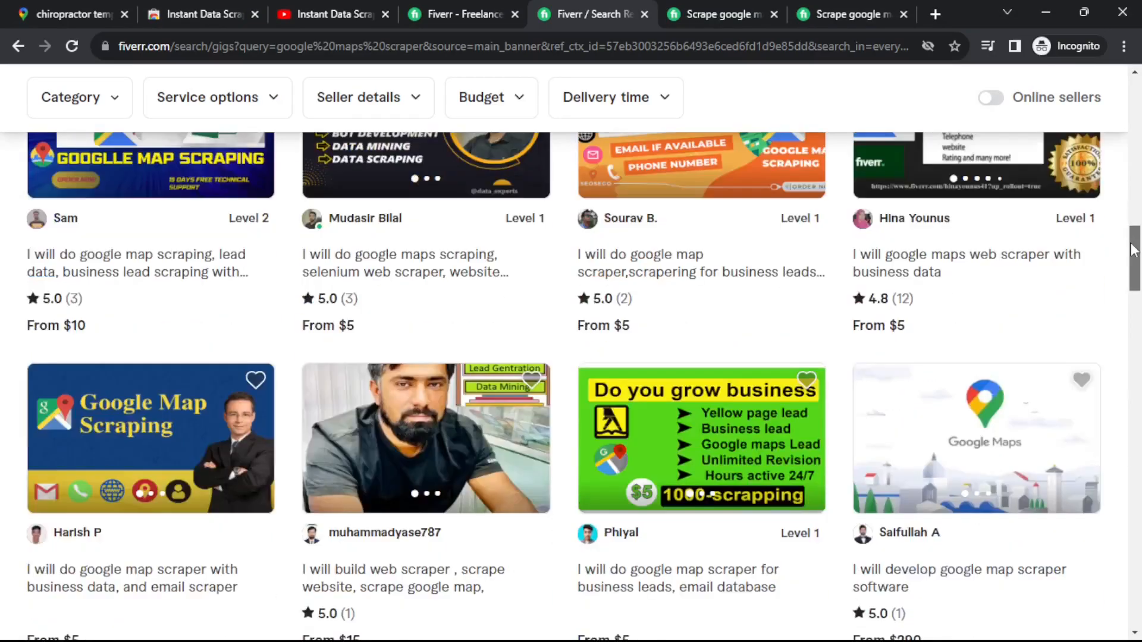
pyautogui.scroll(-3)
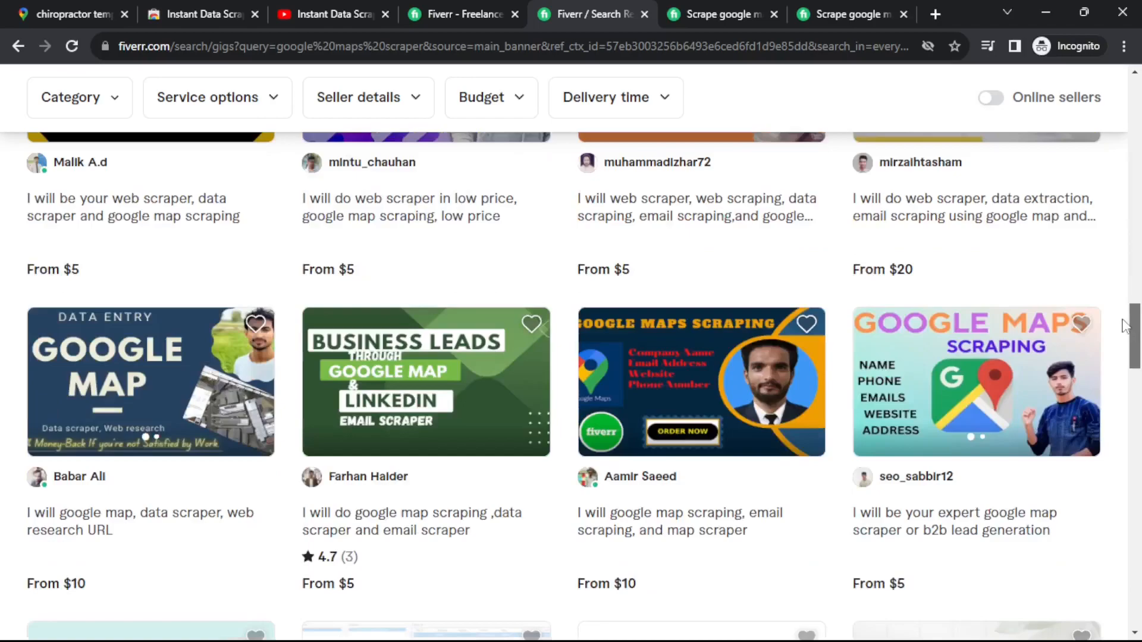
pyautogui.scroll(3)
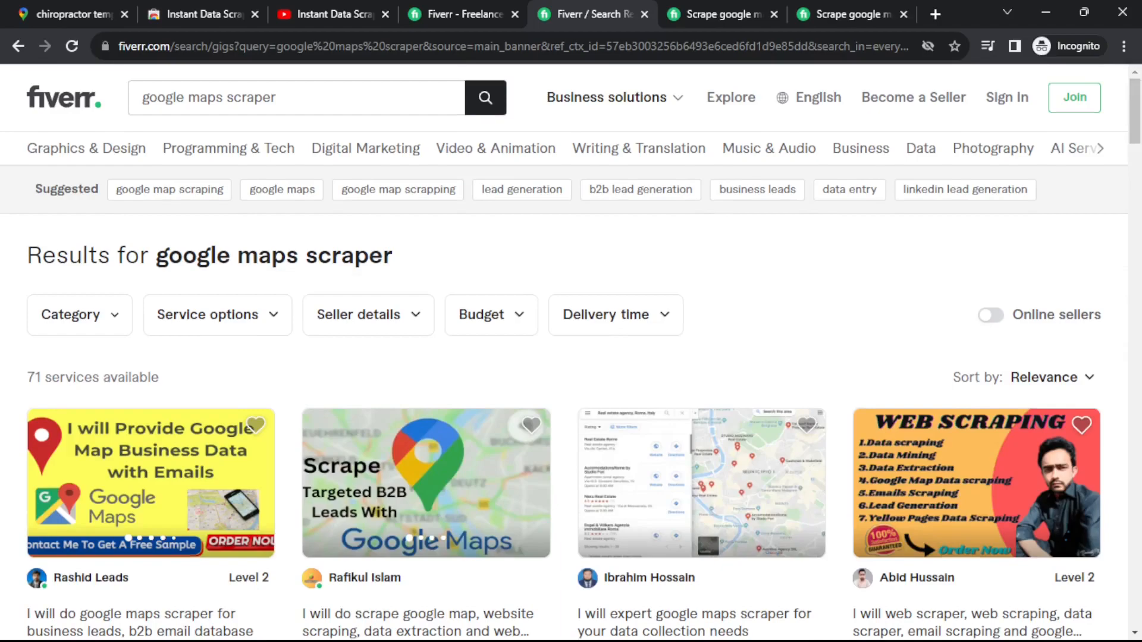
pyautogui.click(426, 483)
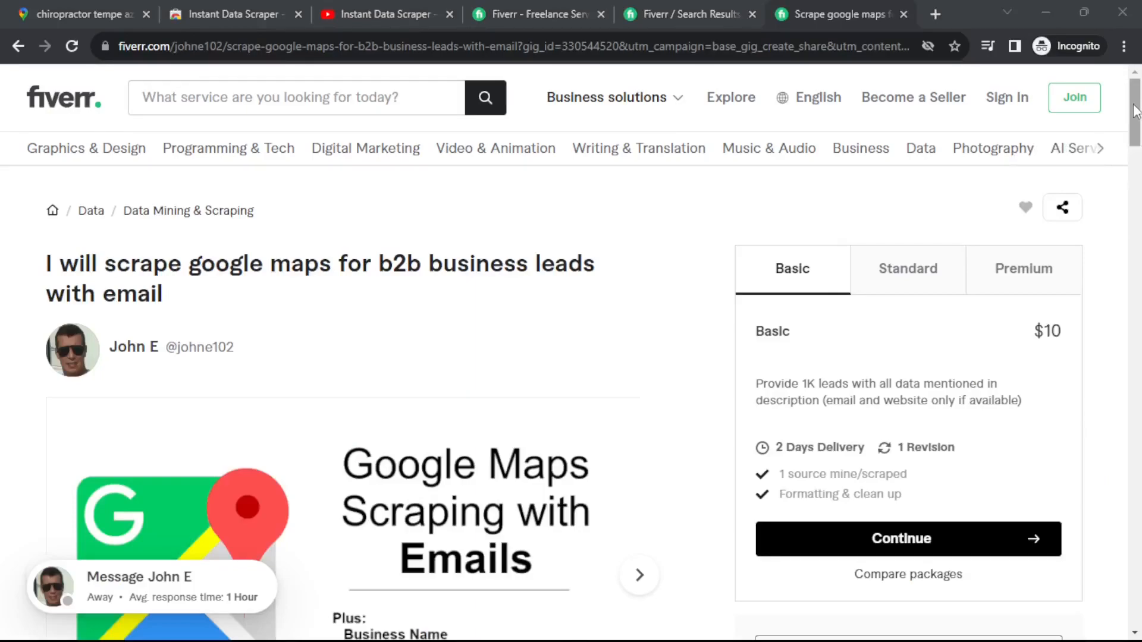
pyautogui.scroll(-3)
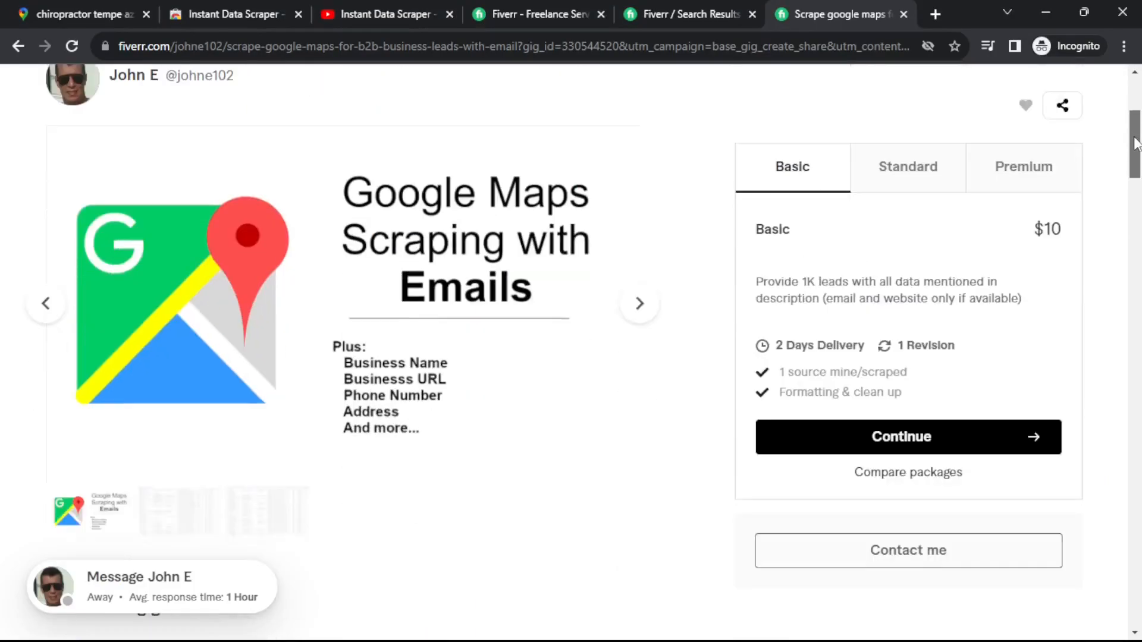
pyautogui.scroll(-3)
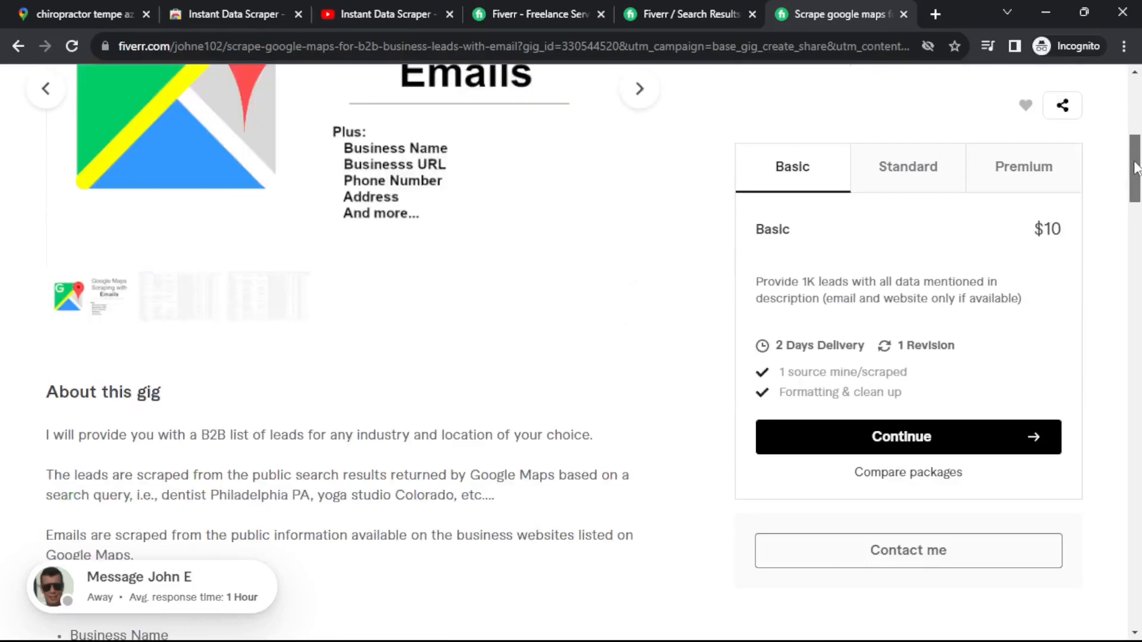
pyautogui.scroll(3)
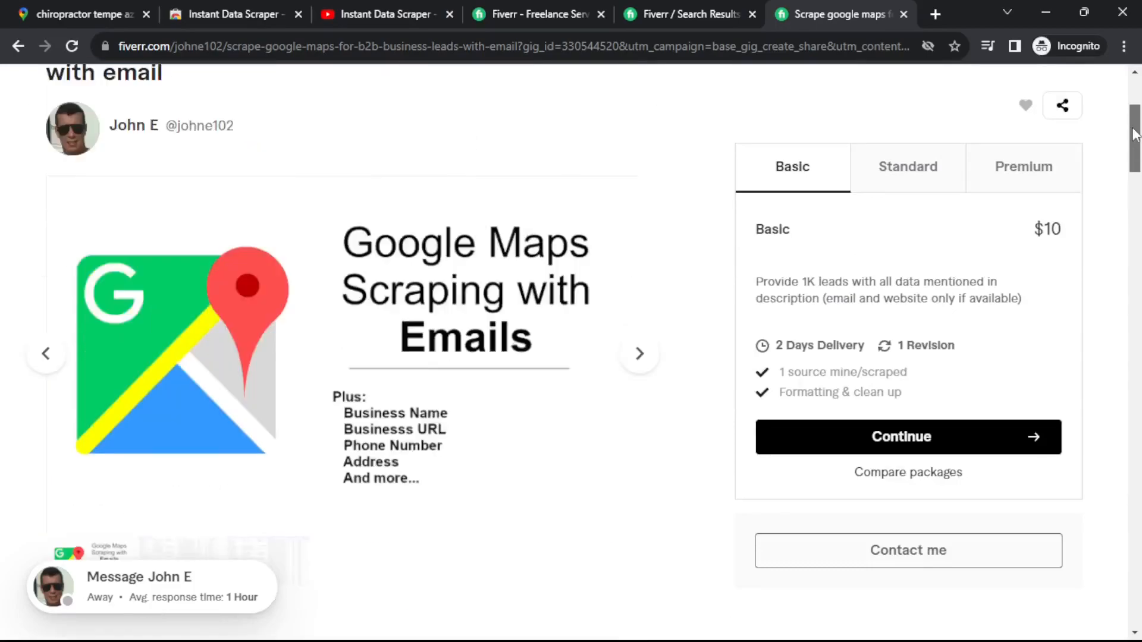
pyautogui.scroll(3)
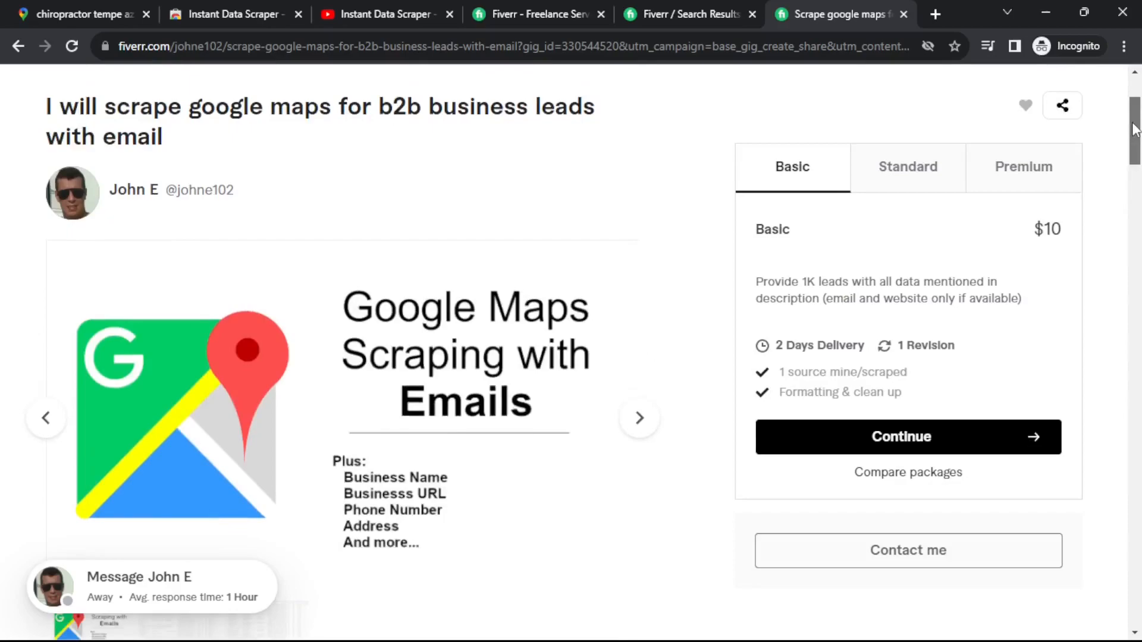
pyautogui.scroll(3)
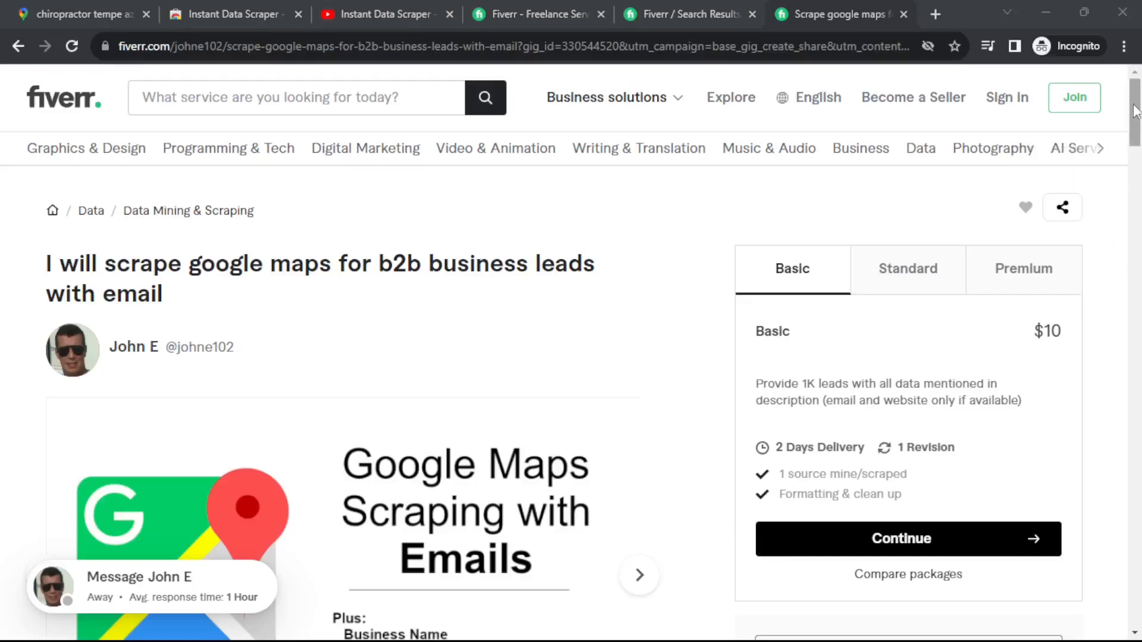
pyautogui.moveTo(1063, 207)
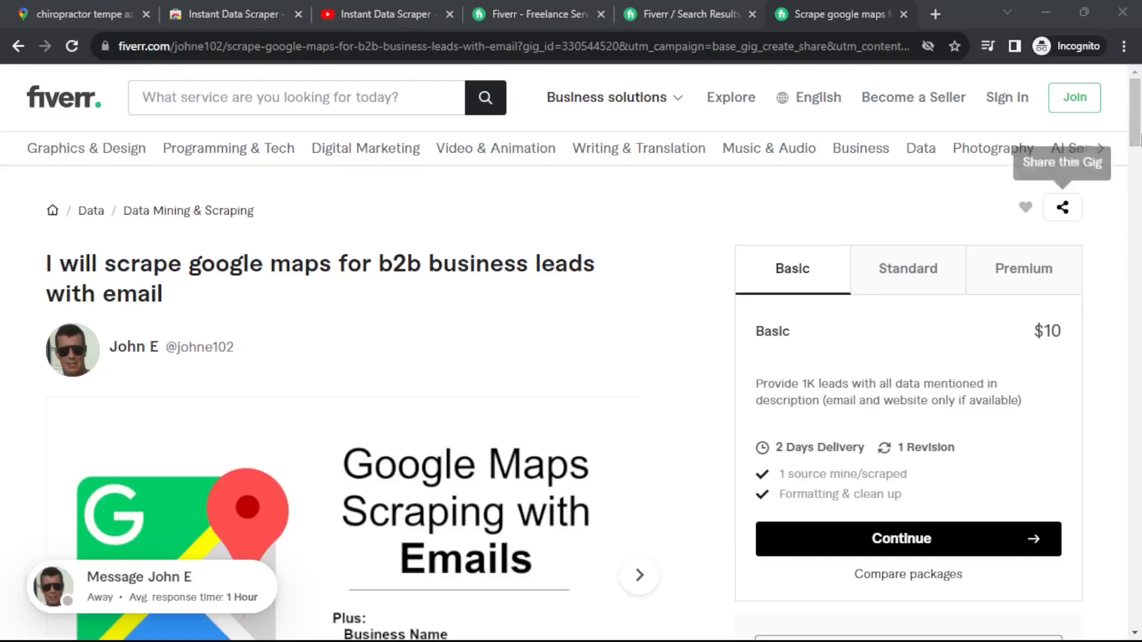
pyautogui.moveTo(1134, 109)
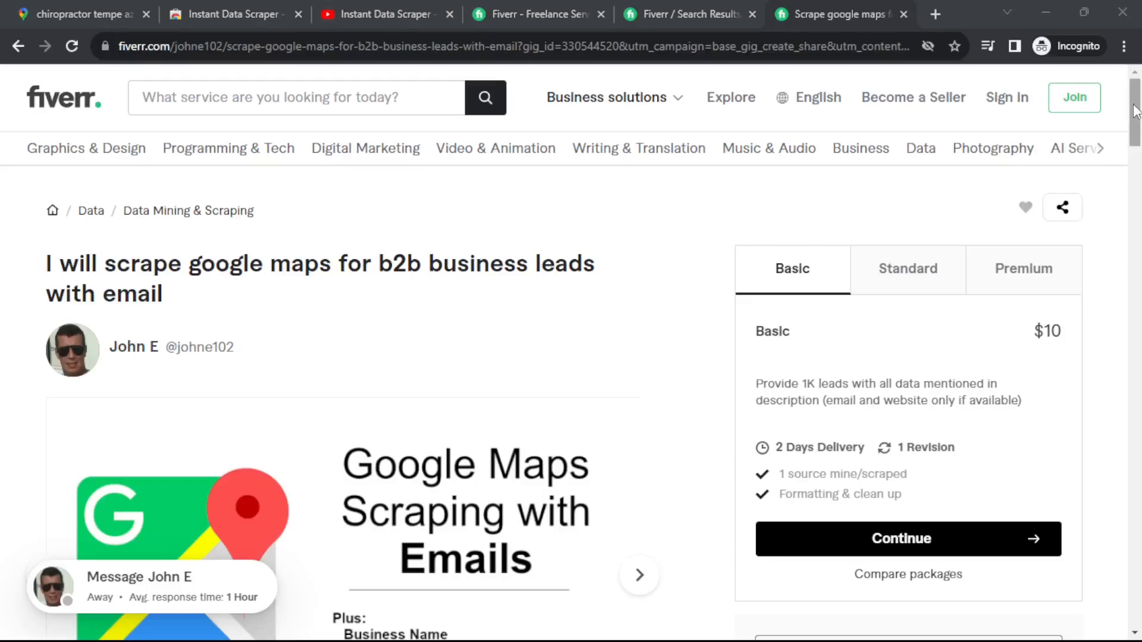